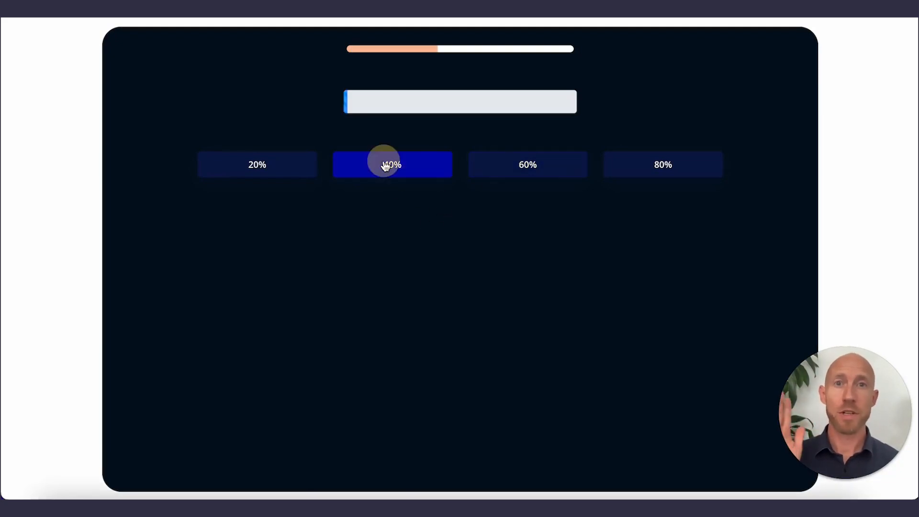
# Drive both progress bars through 60%, 80%, 20% and 40% with the percentage buttons.
pyautogui.click(662, 164)
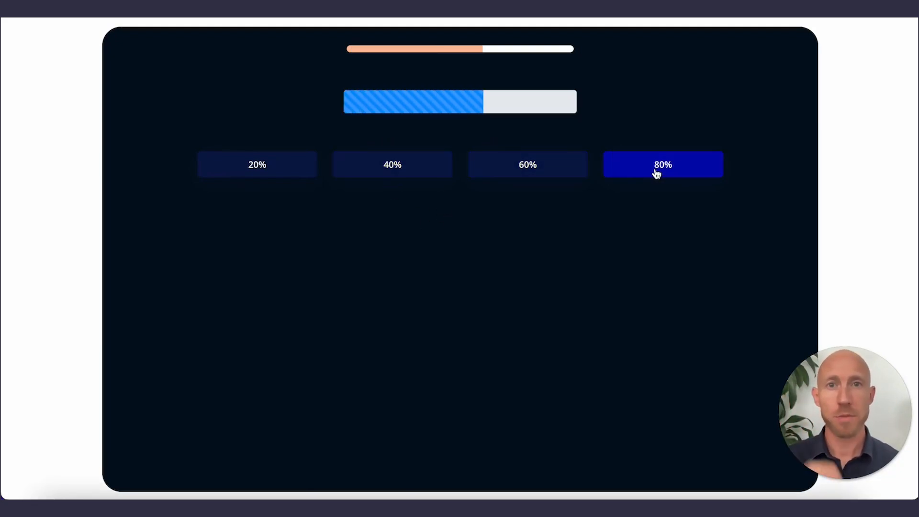
pyautogui.click(392, 165)
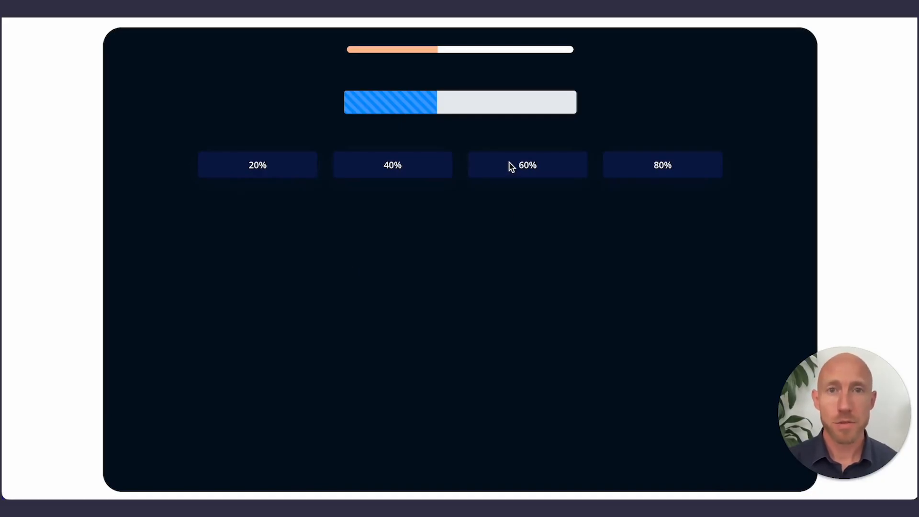
pyautogui.click(663, 165)
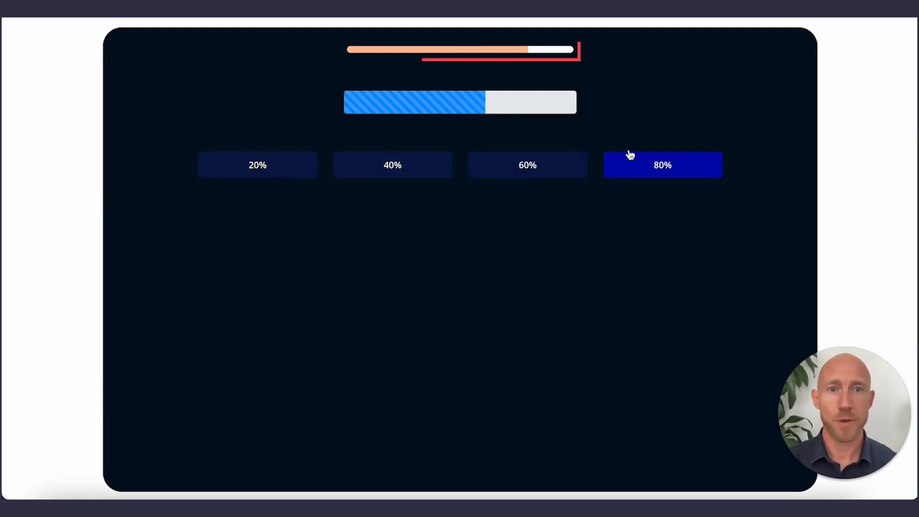
pyautogui.click(257, 164)
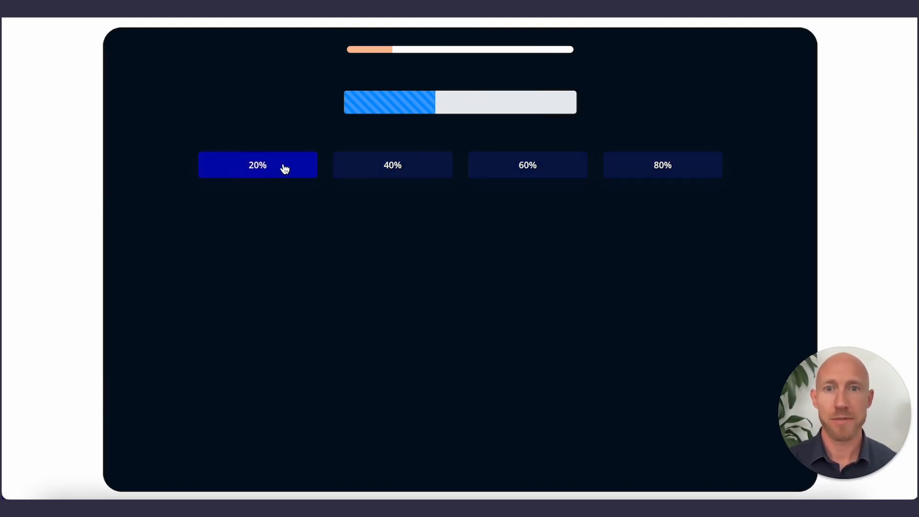
pyautogui.click(258, 165)
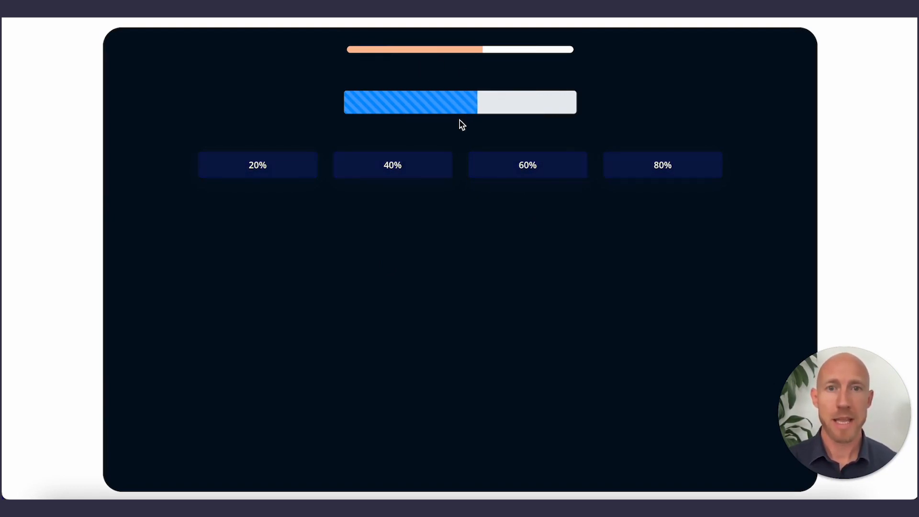
pyautogui.click(392, 165)
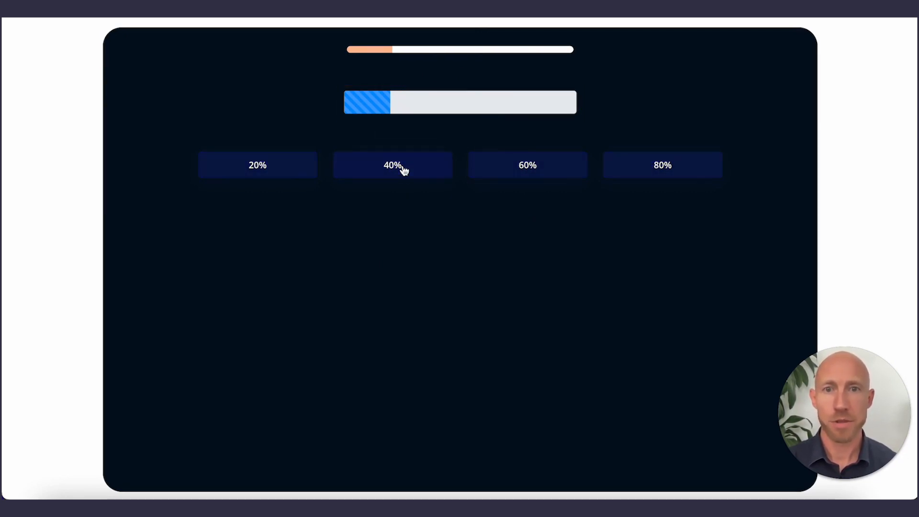
pyautogui.click(392, 165)
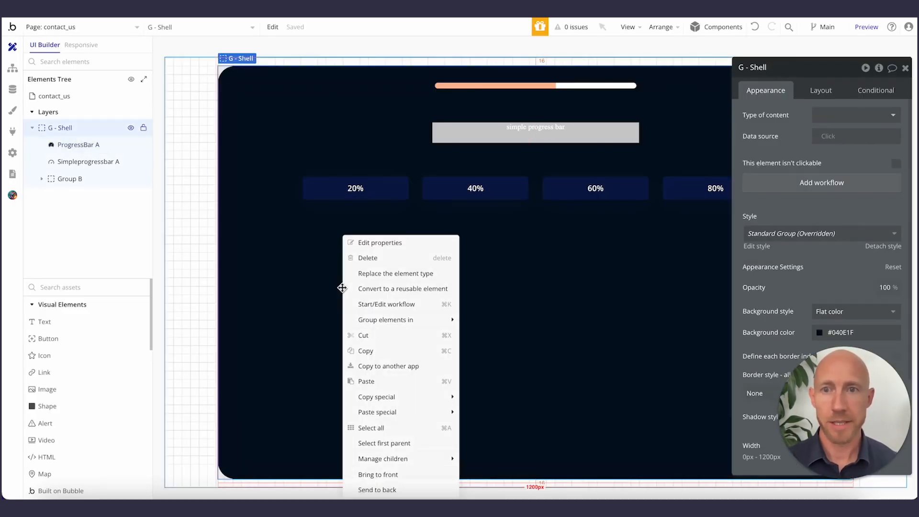
# Dismiss the element actions menu and select Button 20% inside Group B.
pyautogui.click(259, 311)
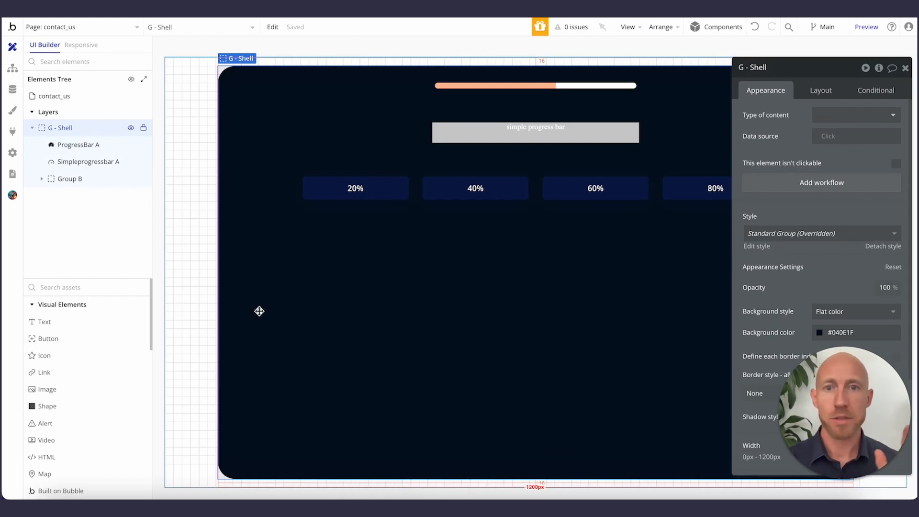
pyautogui.moveTo(470, 345)
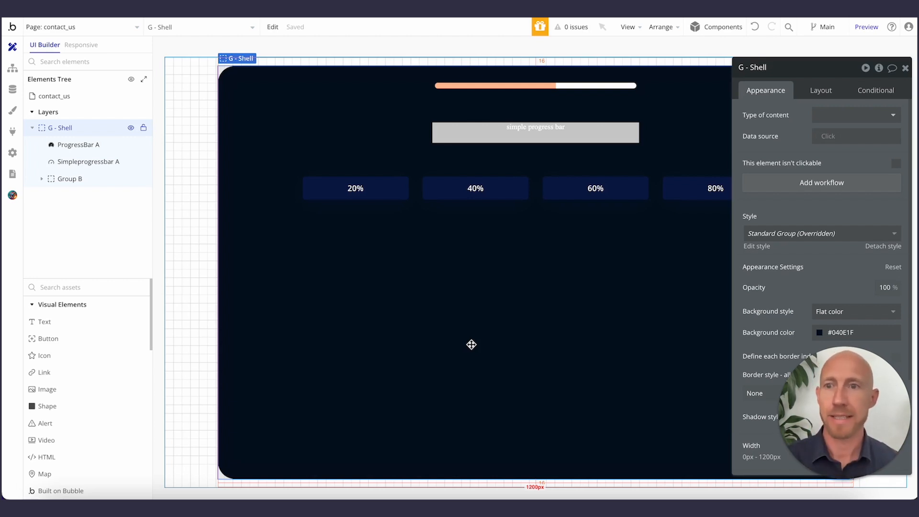
pyautogui.click(355, 188)
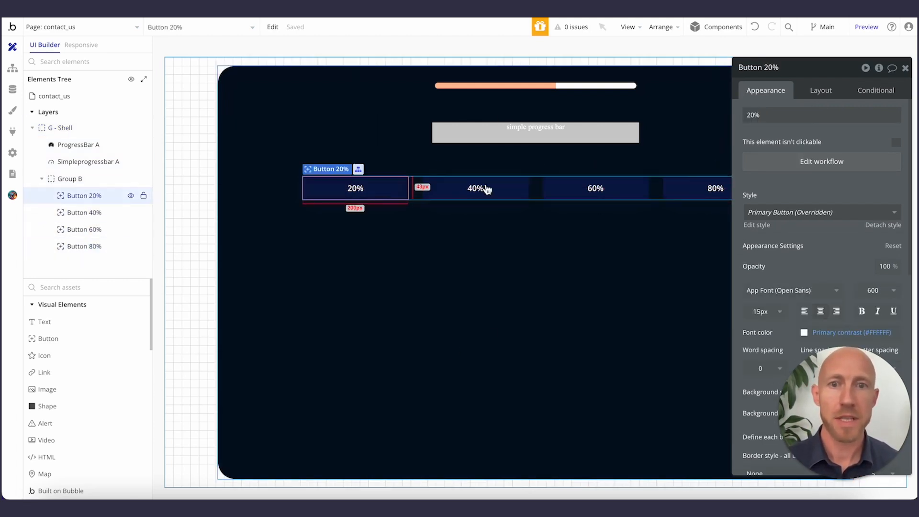
# Inspect each 'Button X% is clicked' workflow and its Set state progress step.
pyautogui.click(821, 161)
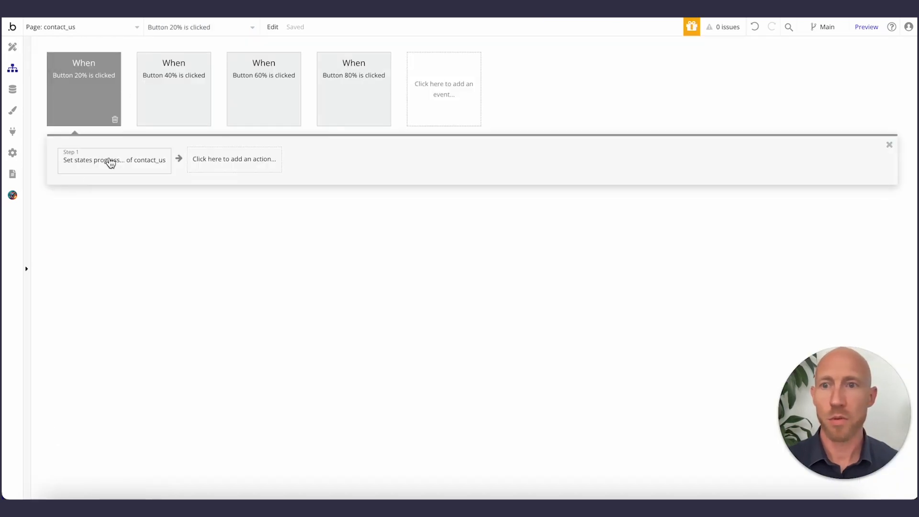
pyautogui.click(173, 88)
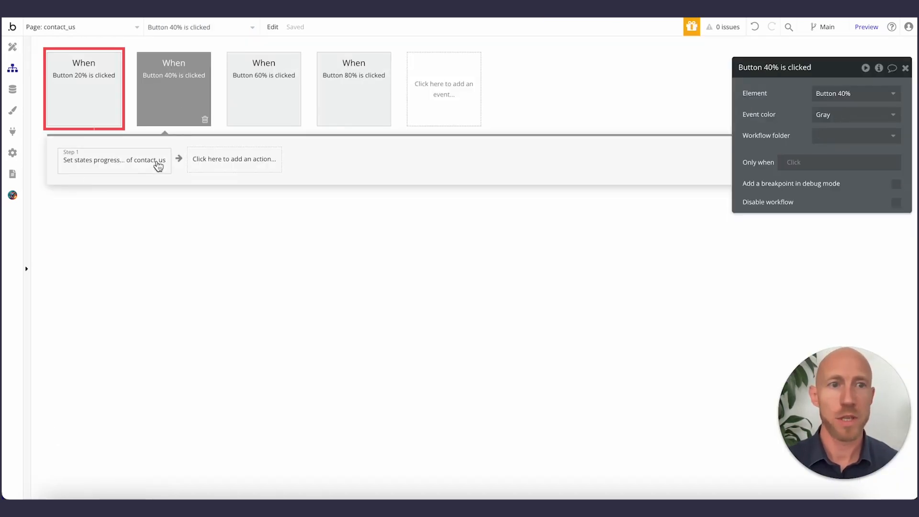
pyautogui.click(263, 88)
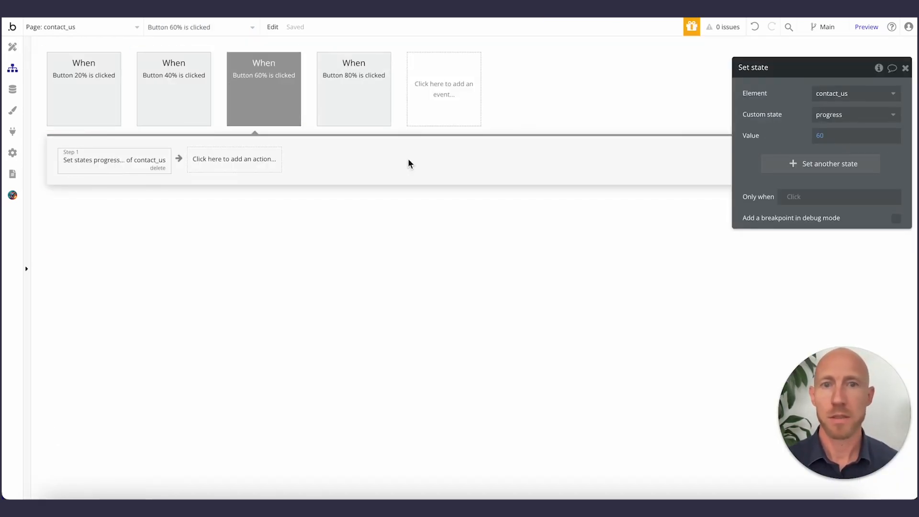
pyautogui.click(353, 88)
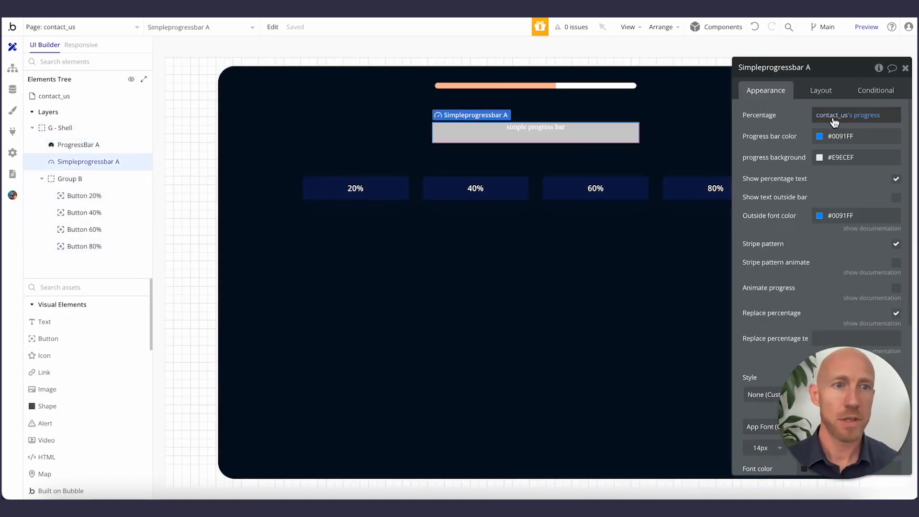
# Set ProgressBar A's Percentage to the contact_us page's progress custom state.
pyautogui.click(58, 127)
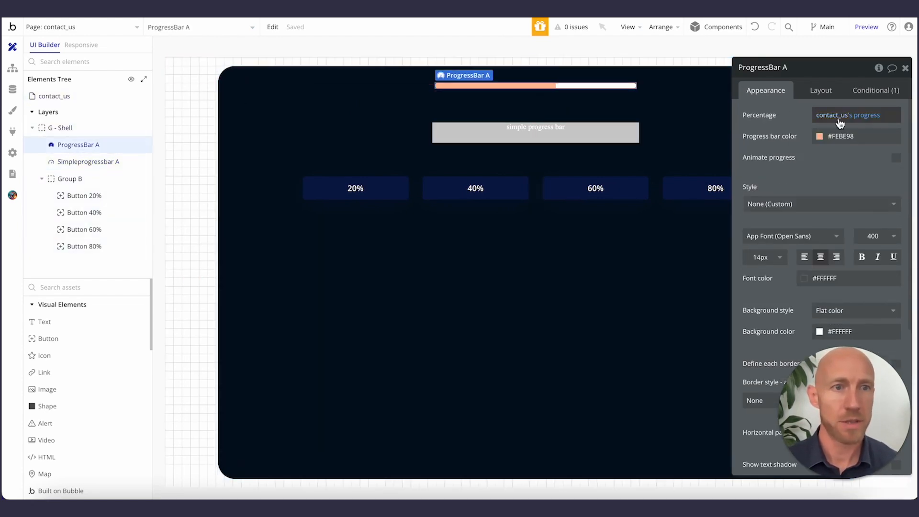
pyautogui.click(850, 115)
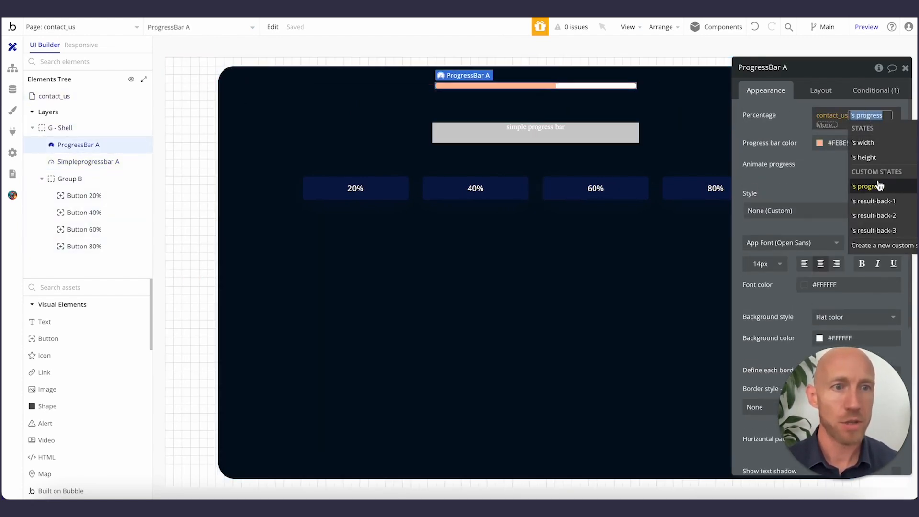
pyautogui.click(868, 186)
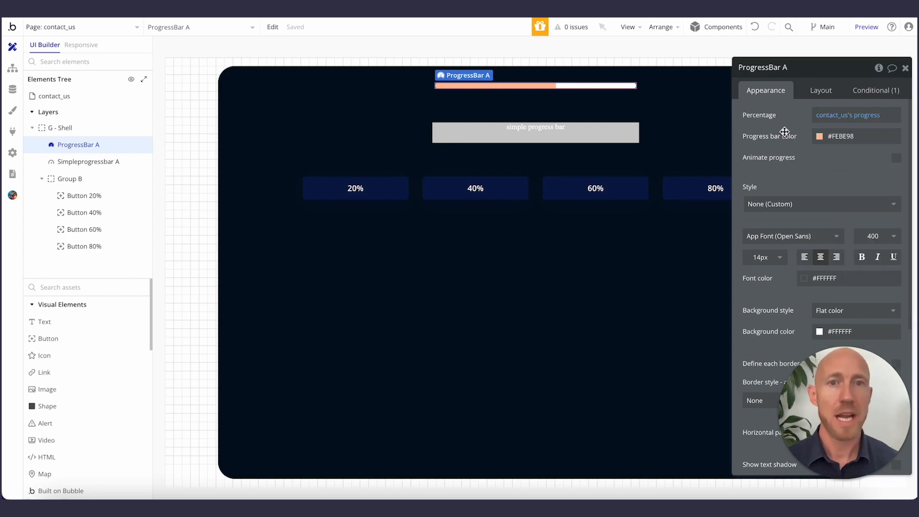
pyautogui.click(534, 85)
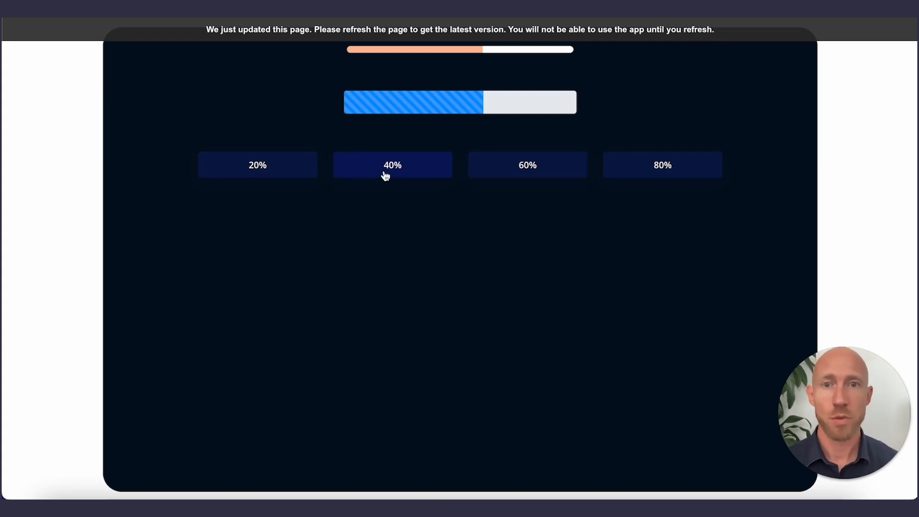
# Check the preview, then bring up the Plugins tab's Add plugins catalogue.
pyautogui.click(527, 164)
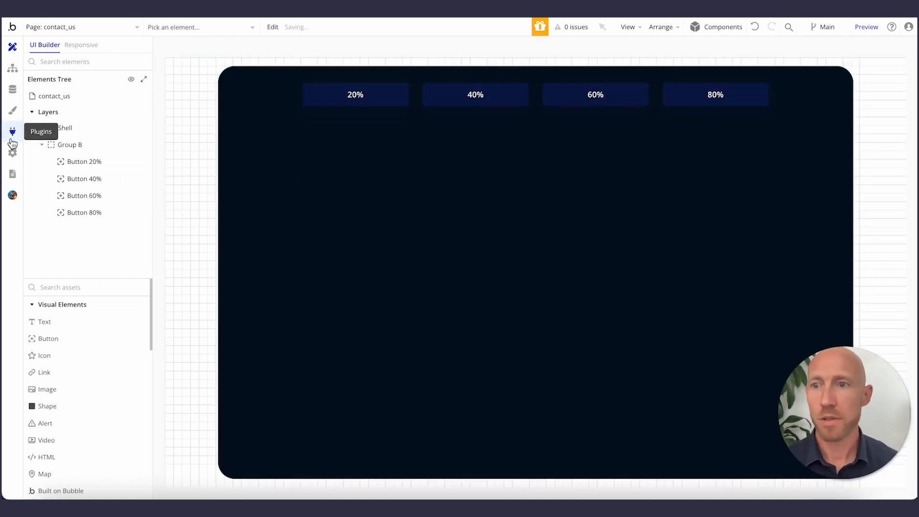
pyautogui.click(12, 131)
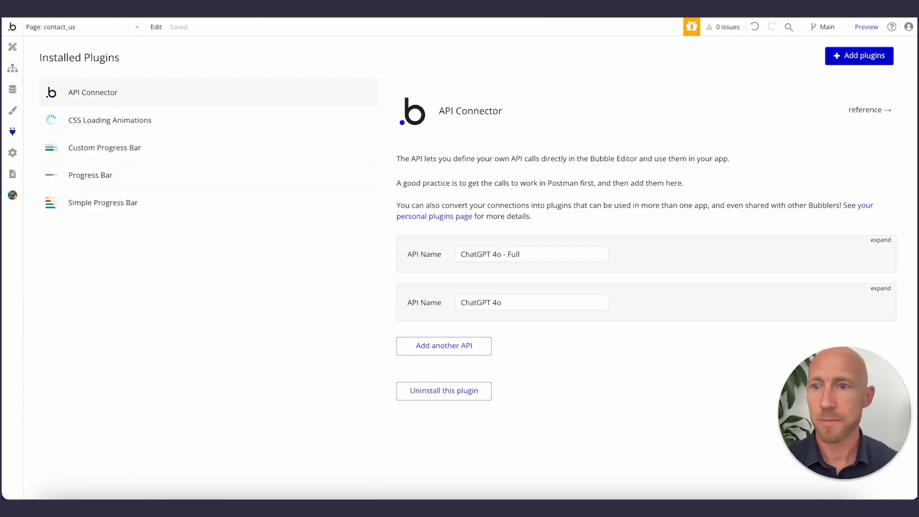
pyautogui.click(858, 55)
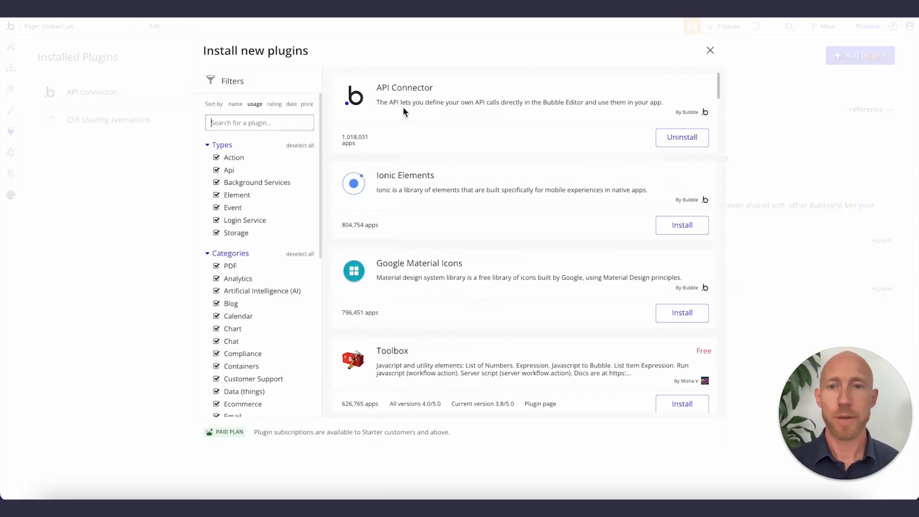
# Search the plugin catalogue for 'progress' and install the Progress Bar plugin.
pyautogui.write('progres')
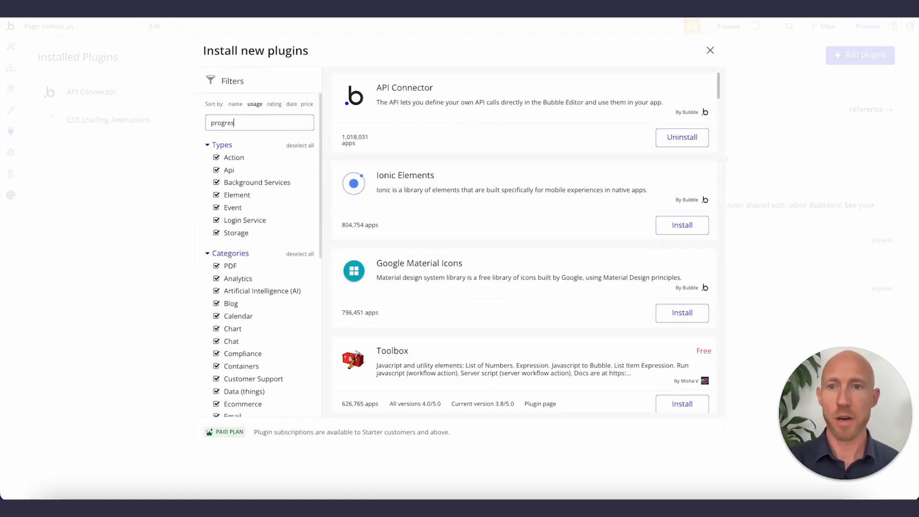
pyautogui.write('s')
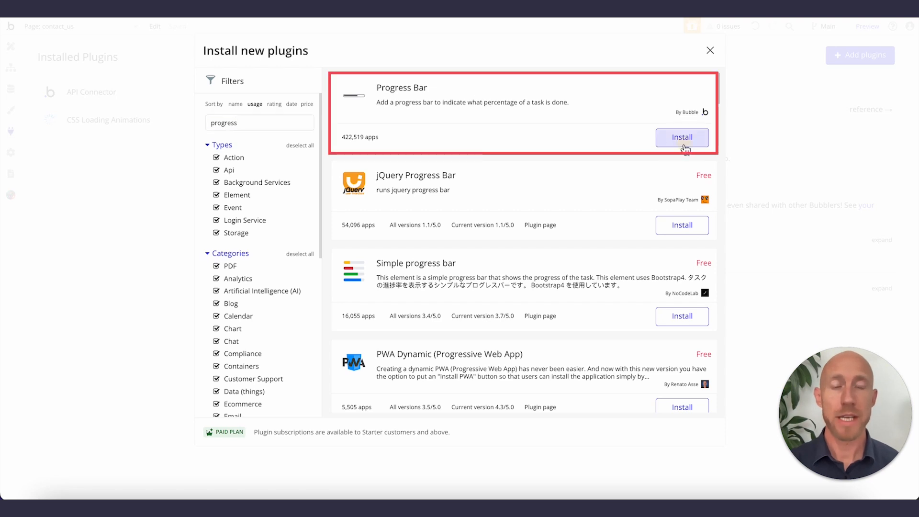
pyautogui.click(681, 138)
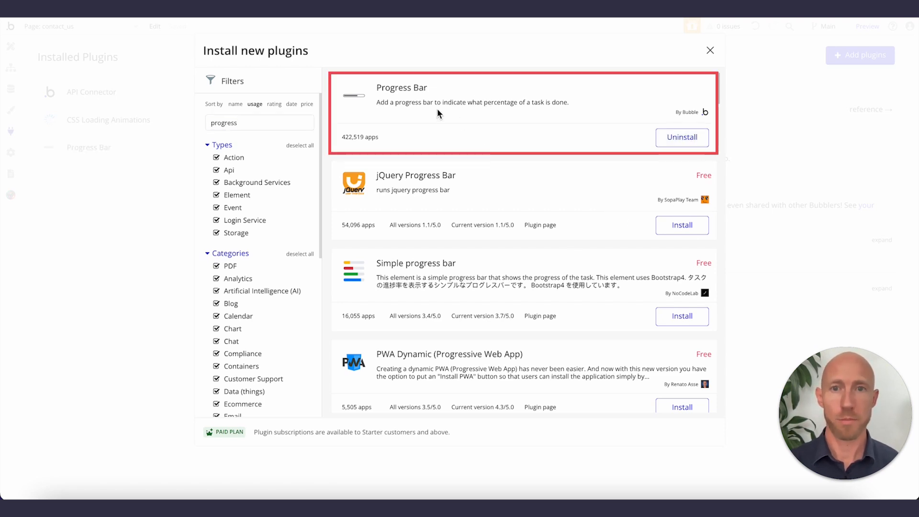
pyautogui.moveTo(672, 260)
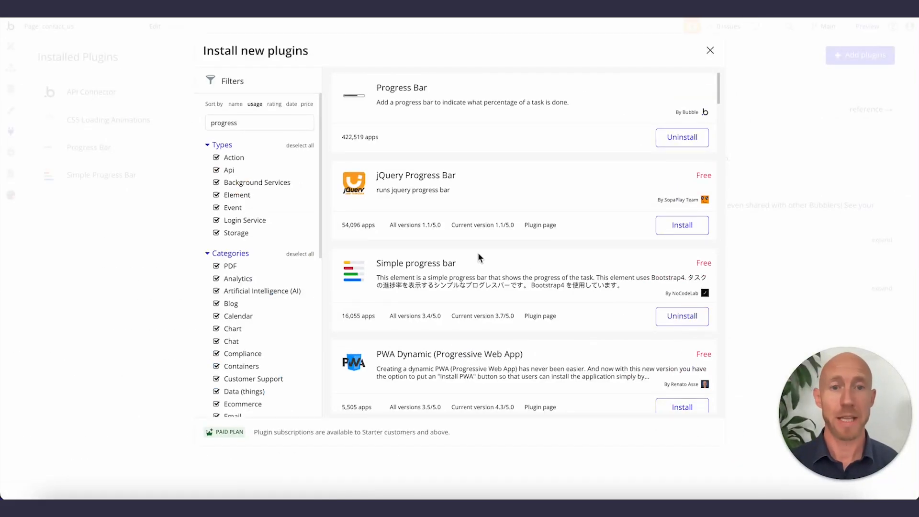
# Close the catalogue, view the Progress Bar plugin details, and return to Design.
pyautogui.click(709, 50)
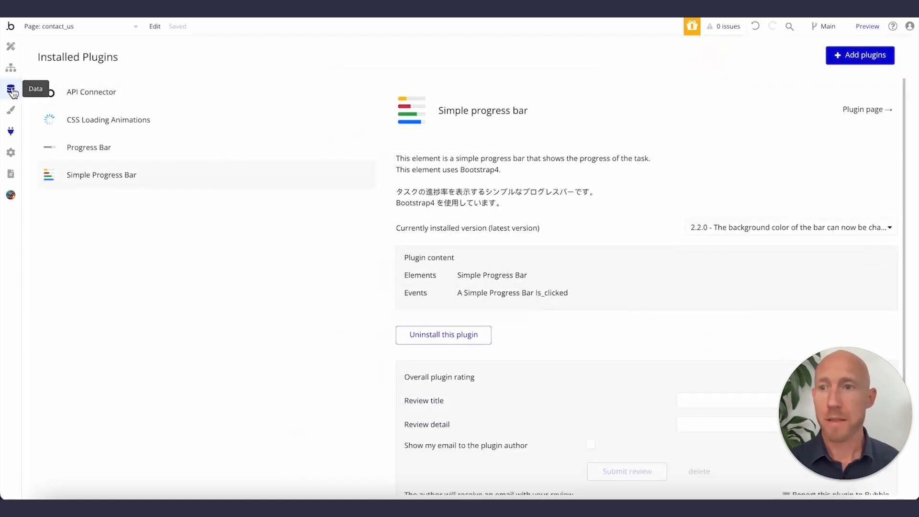
pyautogui.click(88, 147)
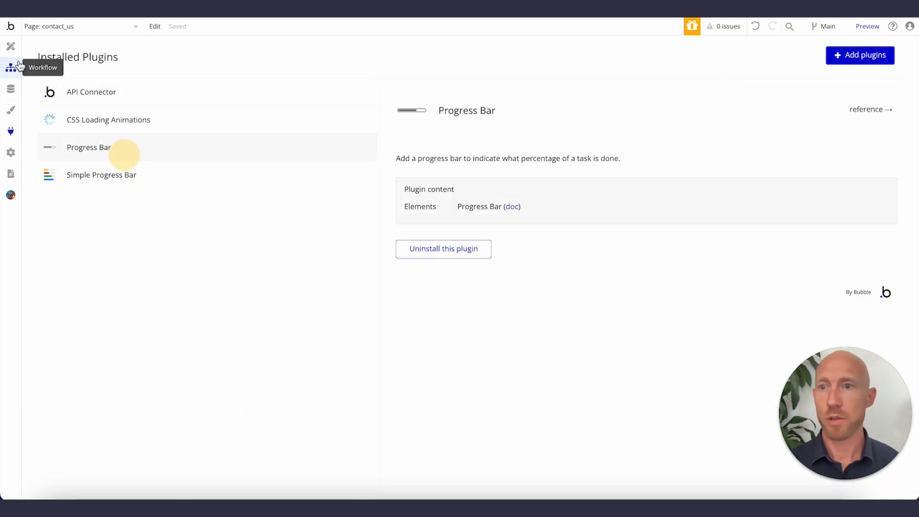
pyautogui.click(10, 46)
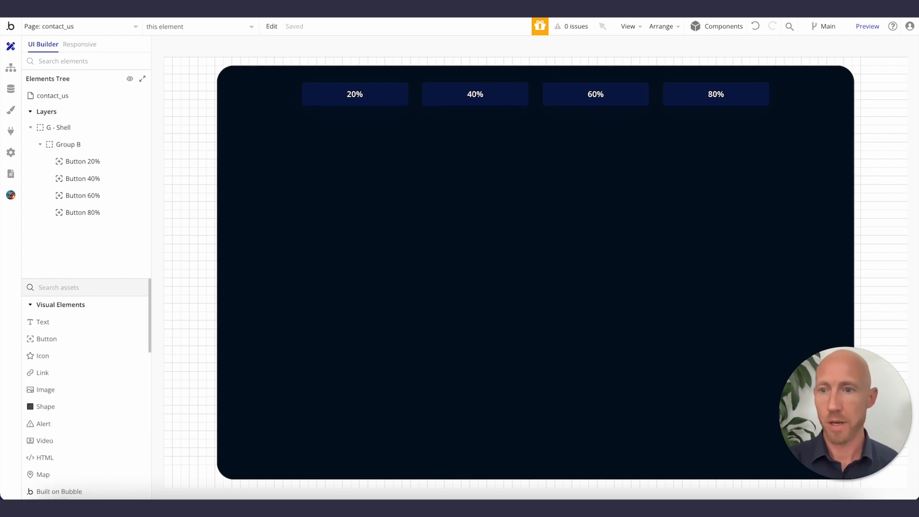
# Add a Progress Bar and a Simple progress bar below it, both sized 380 by 24.
pyautogui.write('progr')
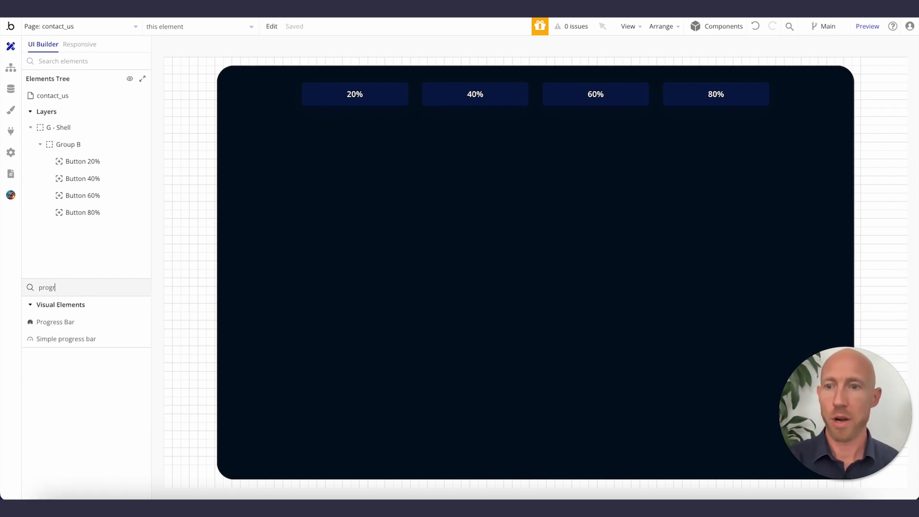
pyautogui.click(55, 321)
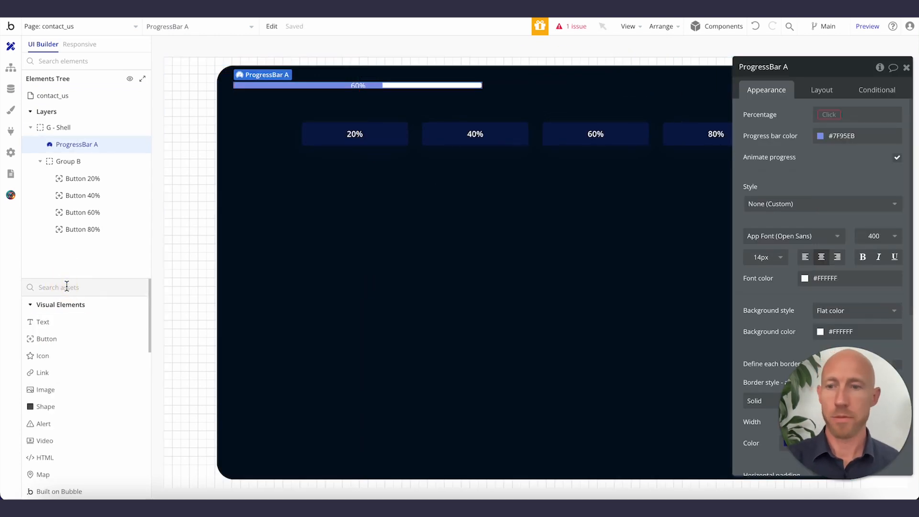
pyautogui.write('prog')
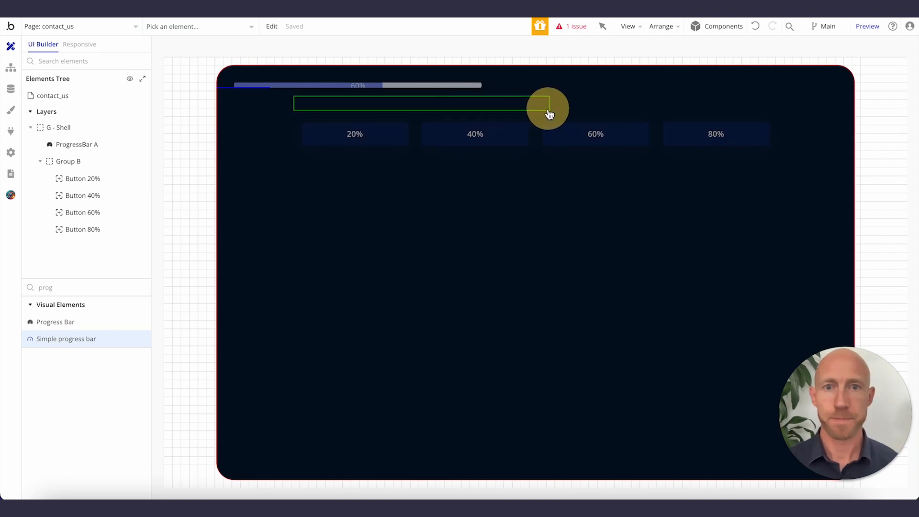
pyautogui.click(360, 115)
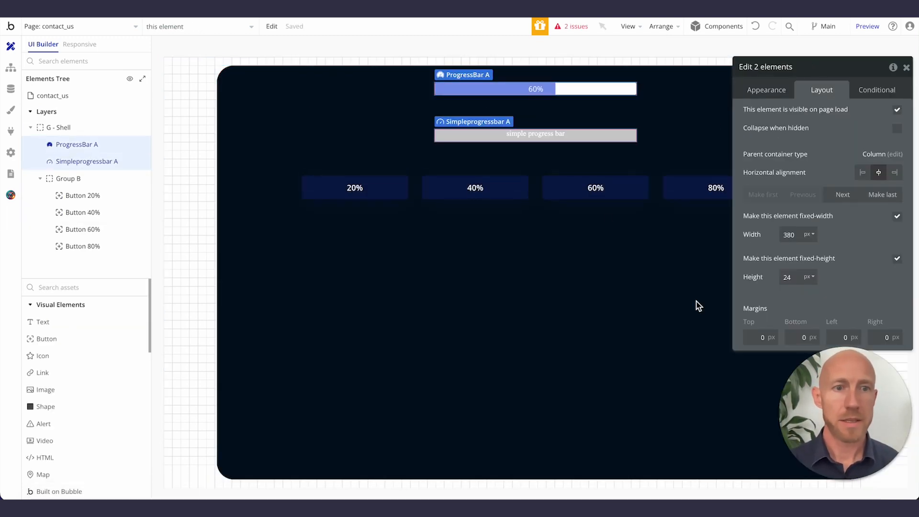
pyautogui.moveTo(837, 231)
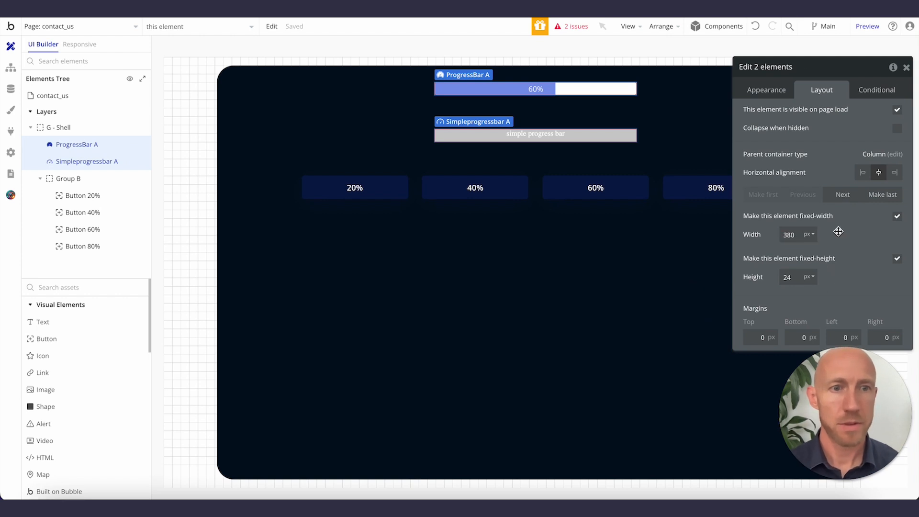
pyautogui.click(766, 89)
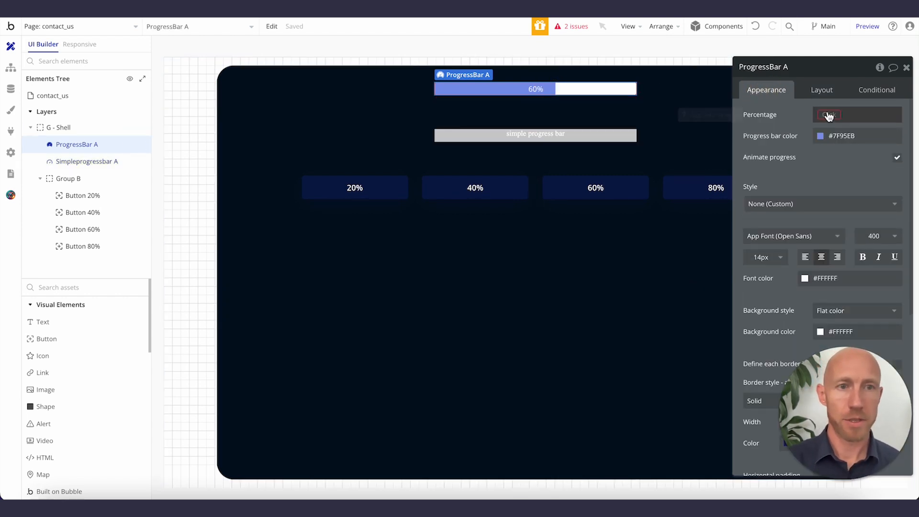
# Bind ProgressBar A's Percentage to contact_us's progress state through dynamic data.
pyautogui.click(838, 114)
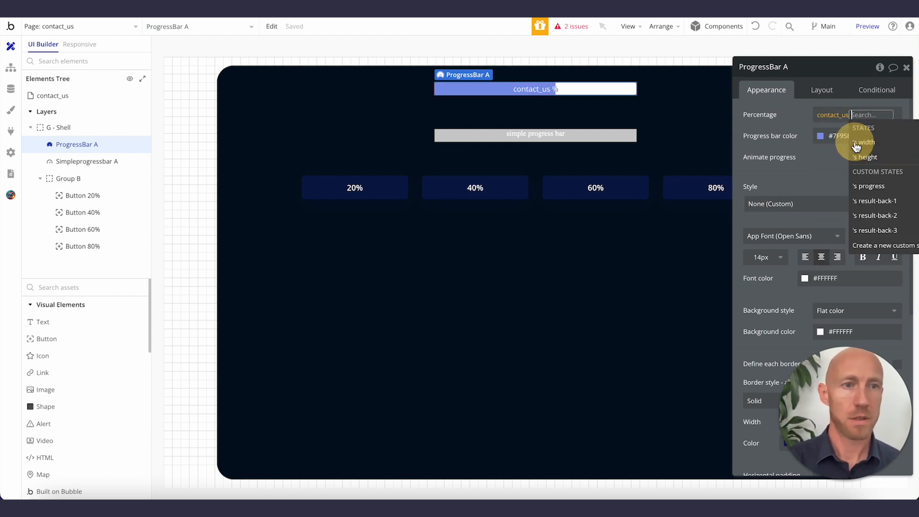
pyautogui.click(869, 186)
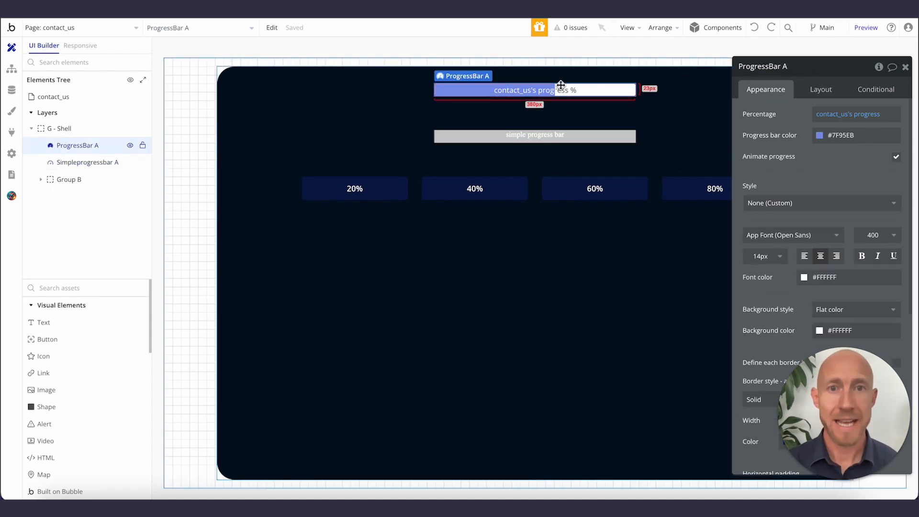
pyautogui.moveTo(847, 45)
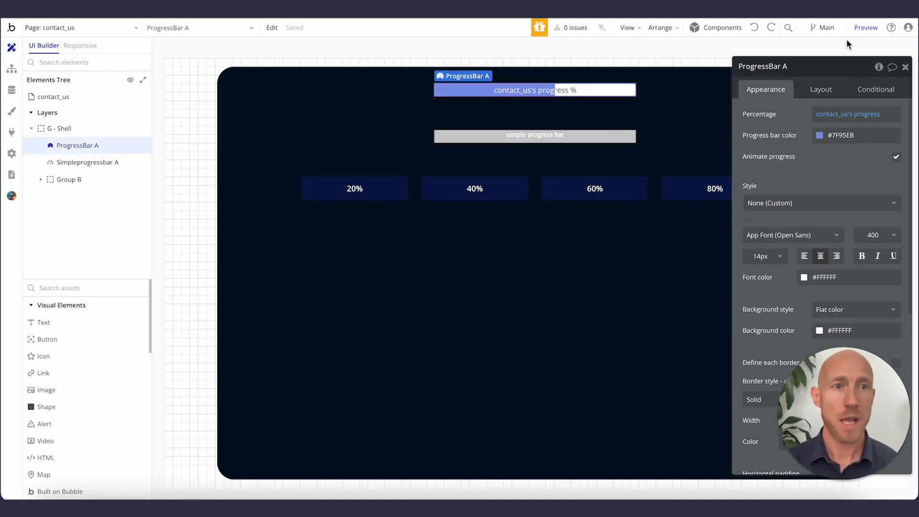
pyautogui.click(865, 27)
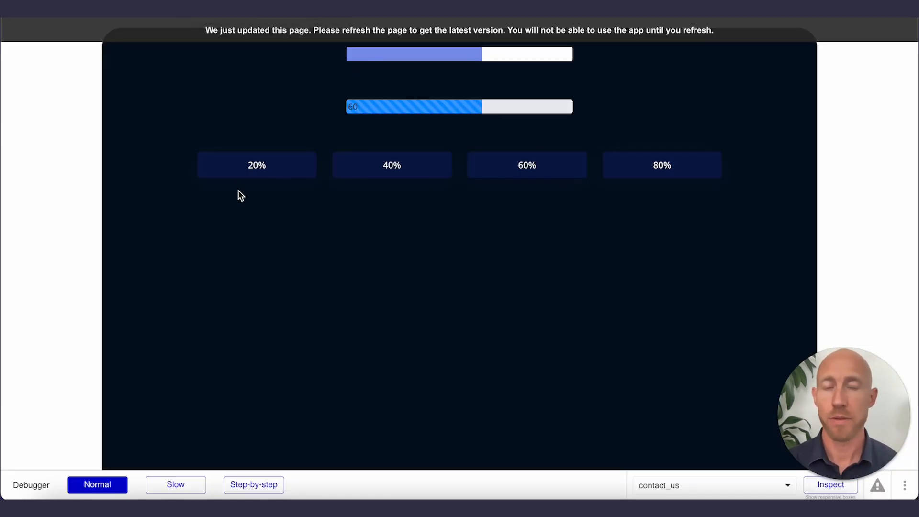
pyautogui.click(392, 165)
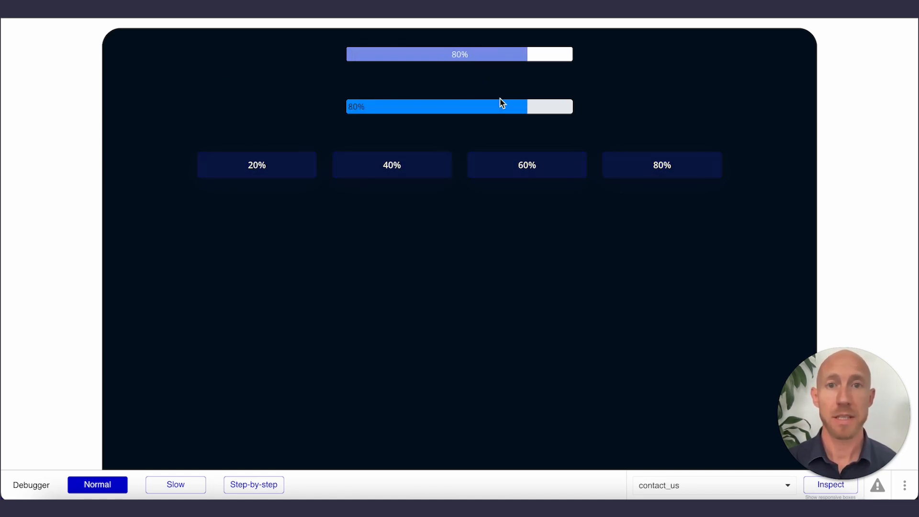
pyautogui.click(392, 165)
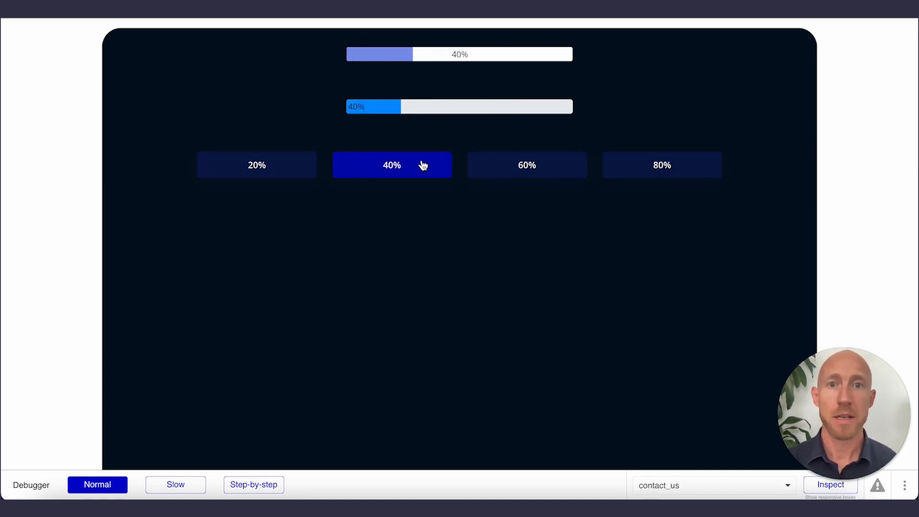
pyautogui.click(525, 164)
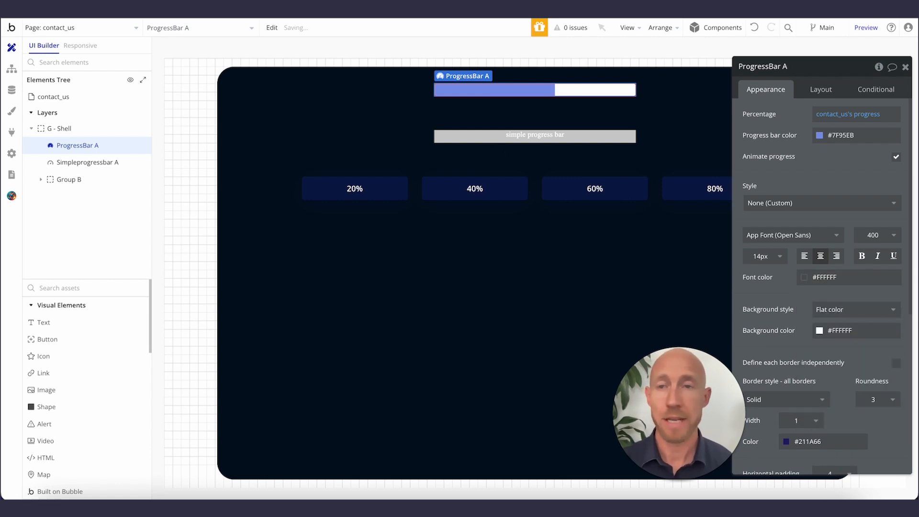
# Preview both bars at 40% and 20%, then open Simpleprogressbar A's settings.
pyautogui.click(866, 27)
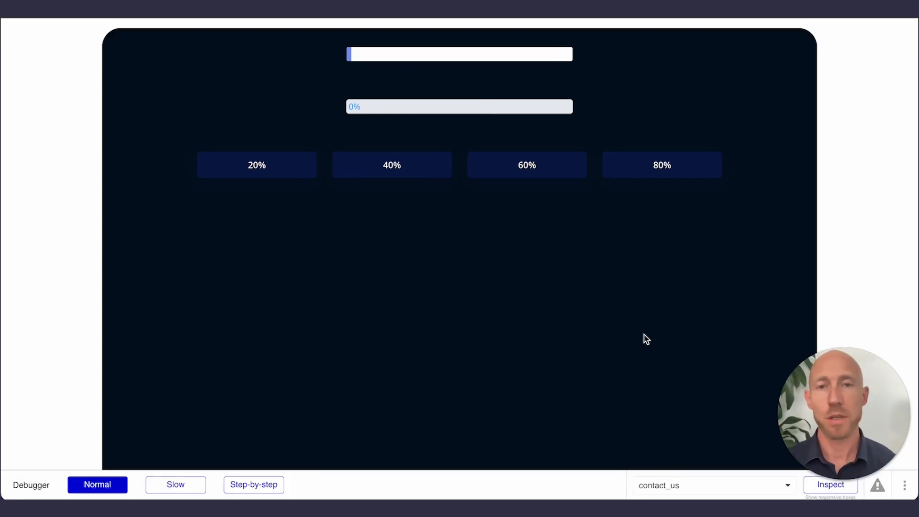
pyautogui.click(661, 165)
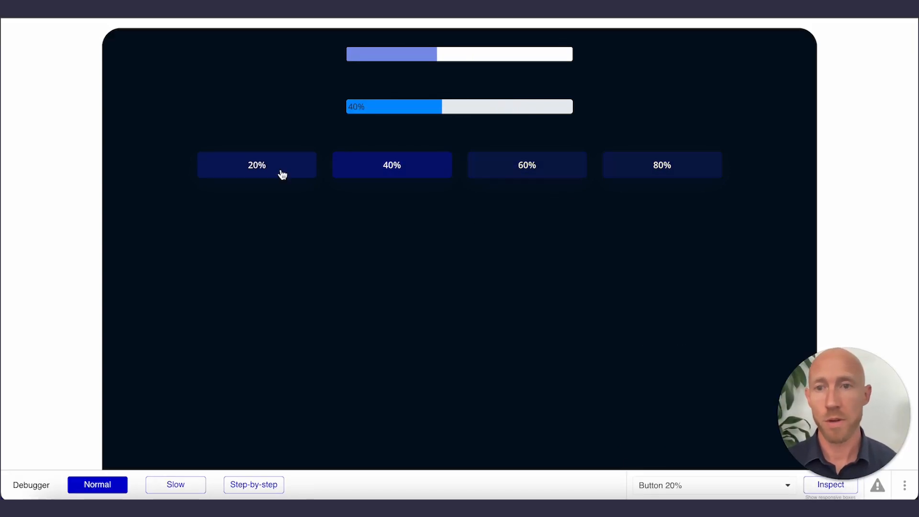
pyautogui.click(256, 165)
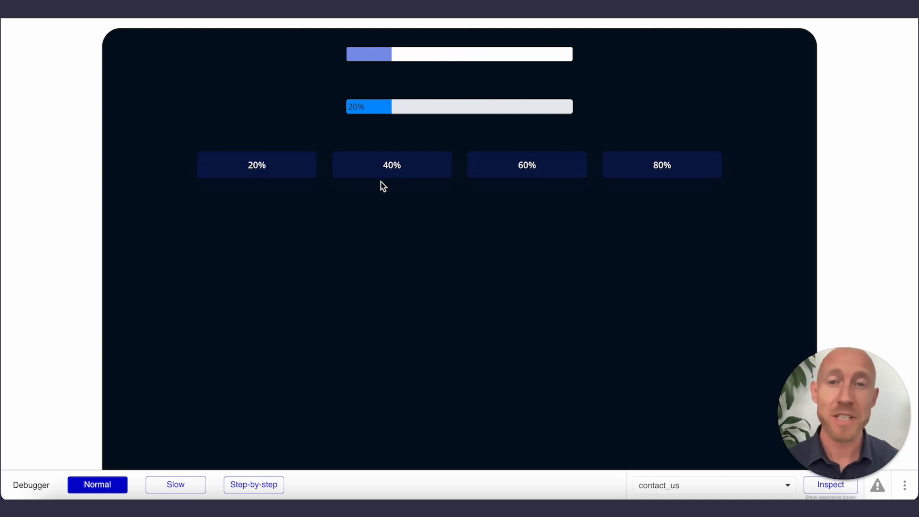
pyautogui.click(392, 165)
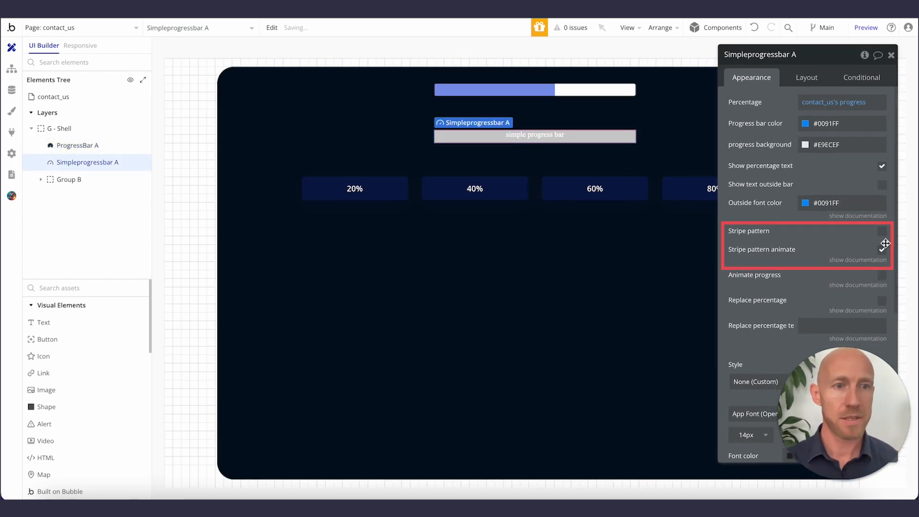
# Enable Stripe pattern and empty Replace percentage text, previewing after each change.
pyautogui.click(882, 230)
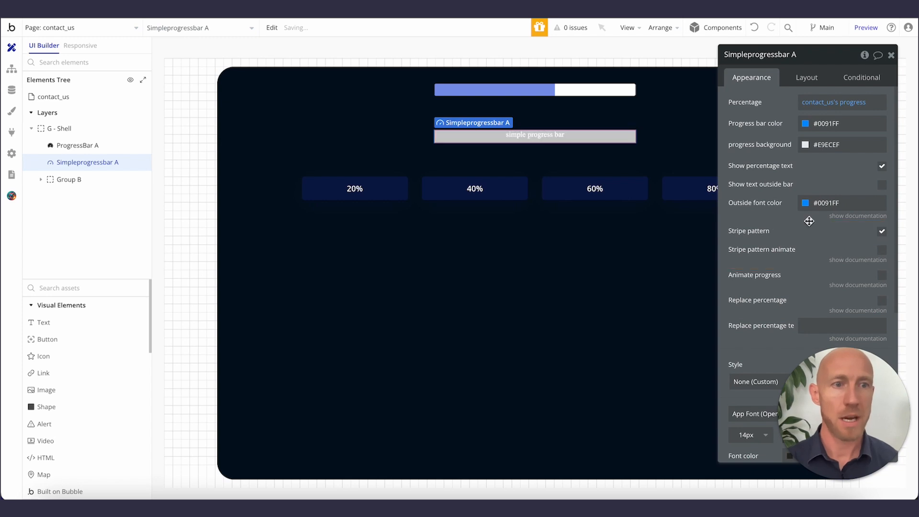
pyautogui.click(866, 28)
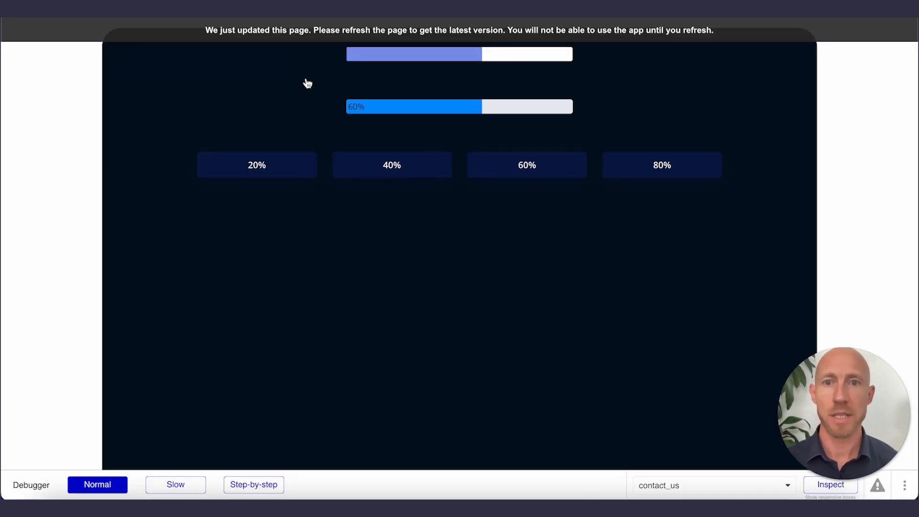
pyautogui.click(391, 165)
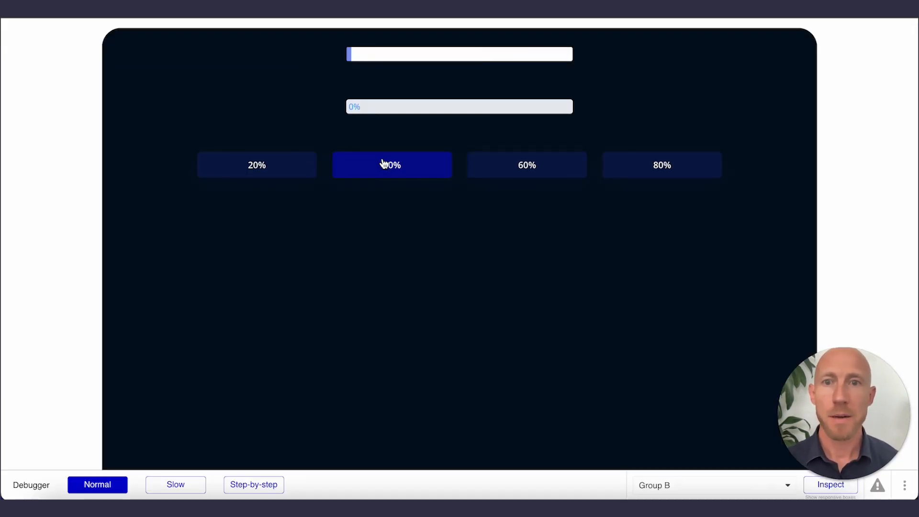
pyautogui.click(391, 164)
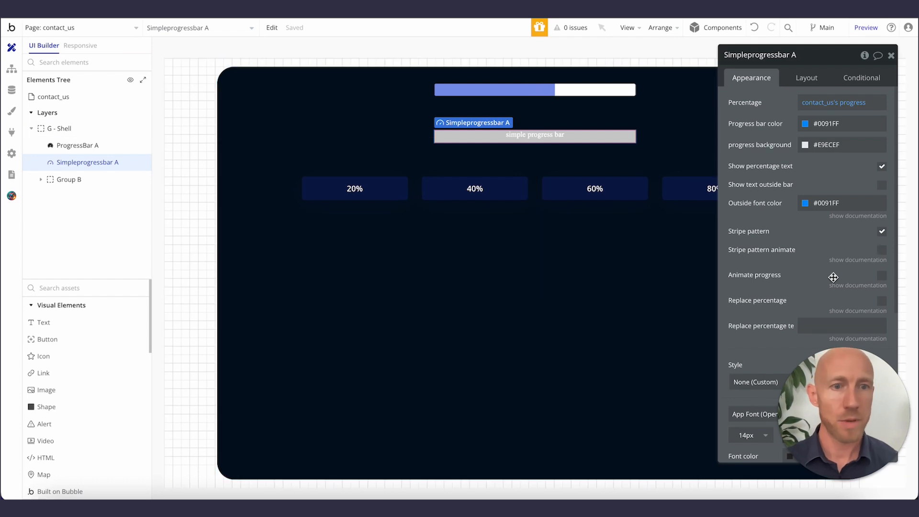
pyautogui.click(882, 300)
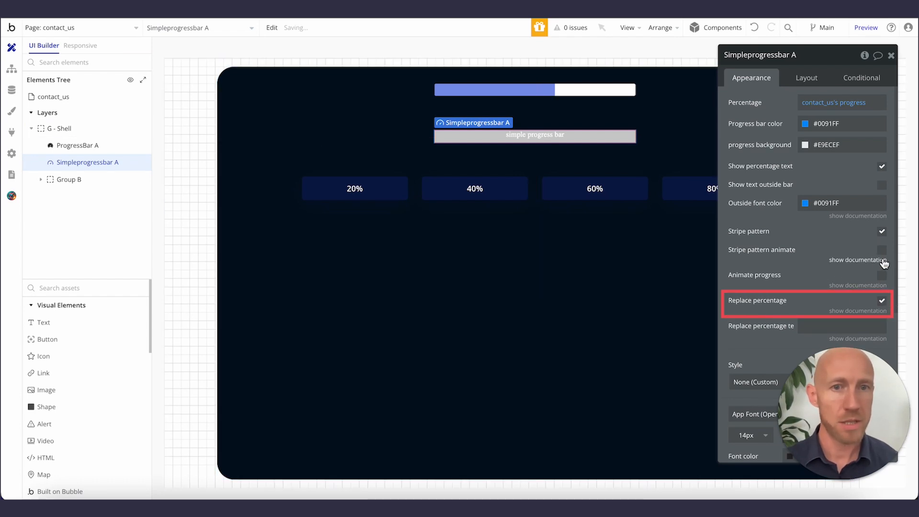
pyautogui.click(882, 249)
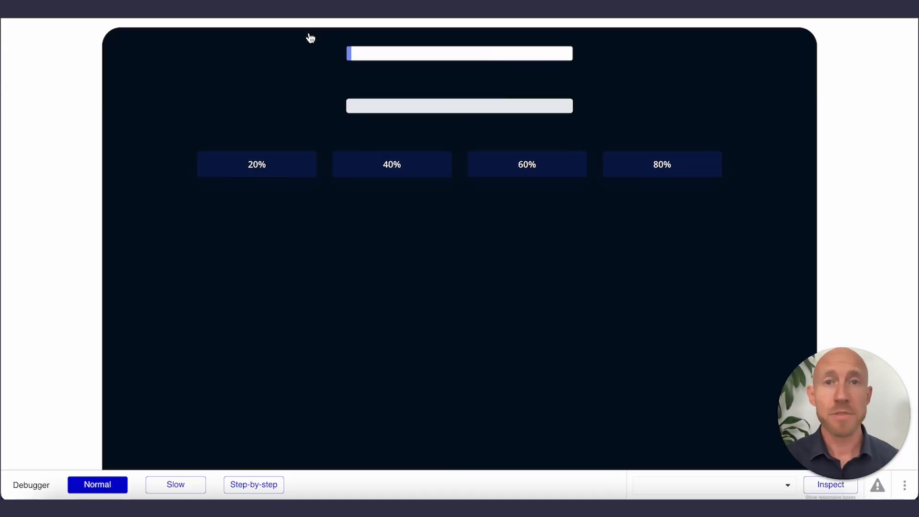
pyautogui.click(527, 165)
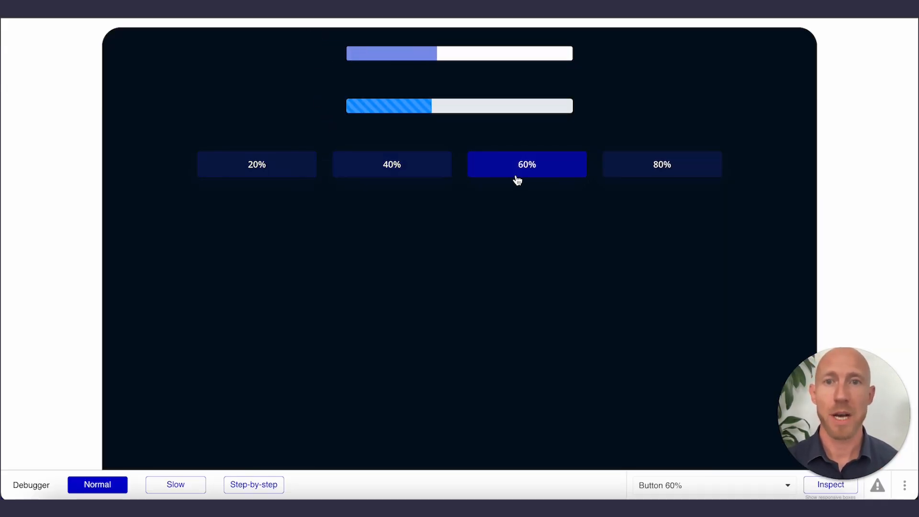
pyautogui.click(527, 164)
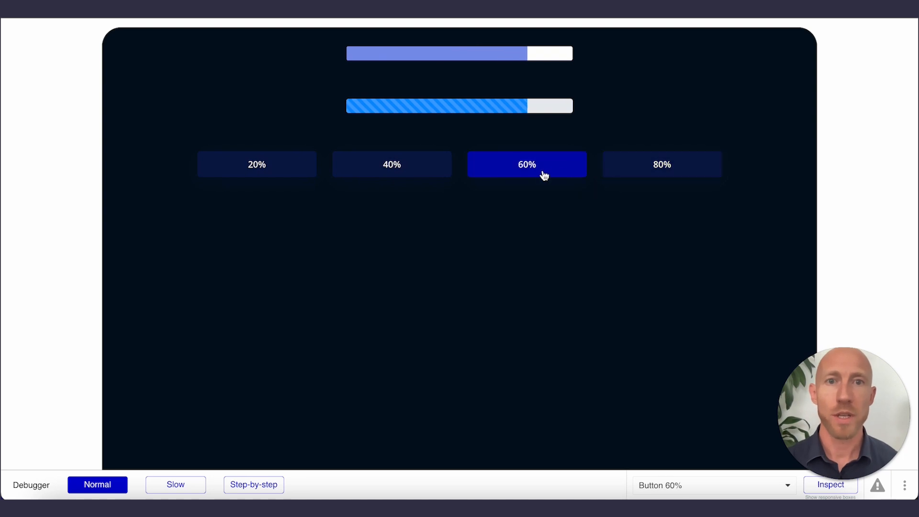
pyautogui.click(392, 164)
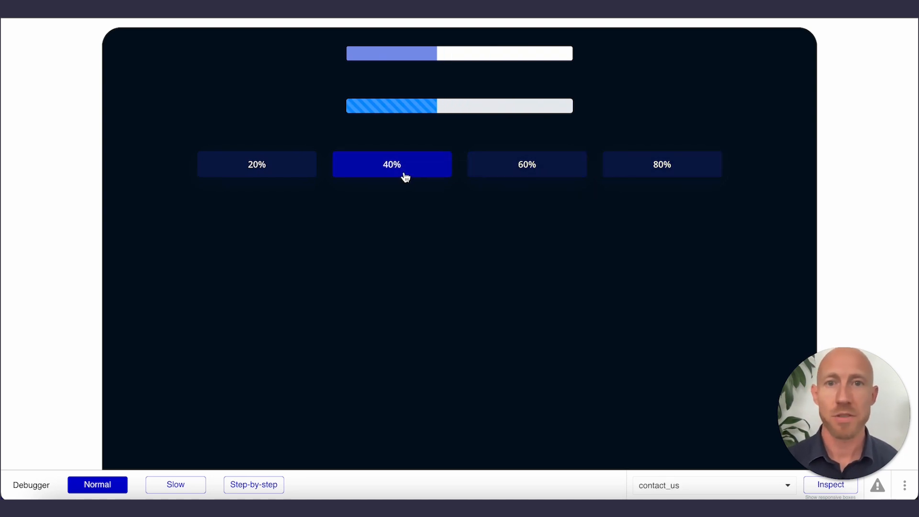
pyautogui.click(661, 164)
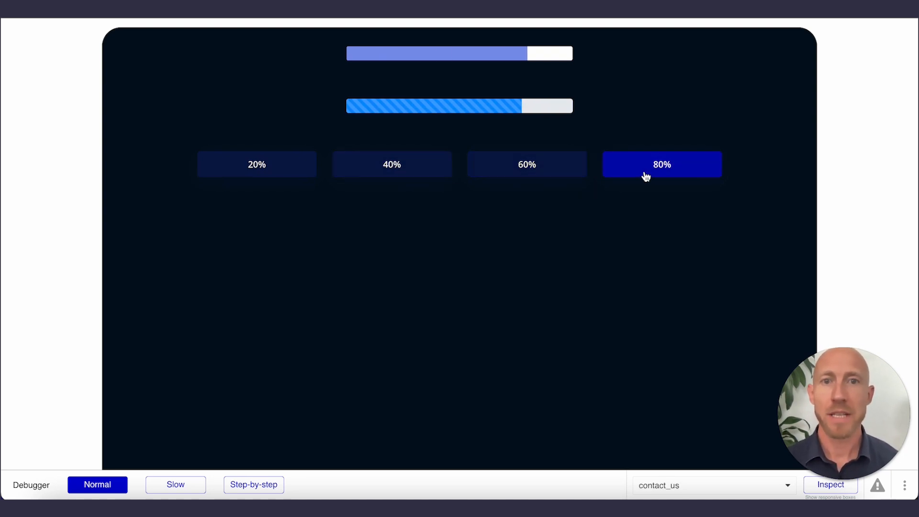
pyautogui.click(661, 164)
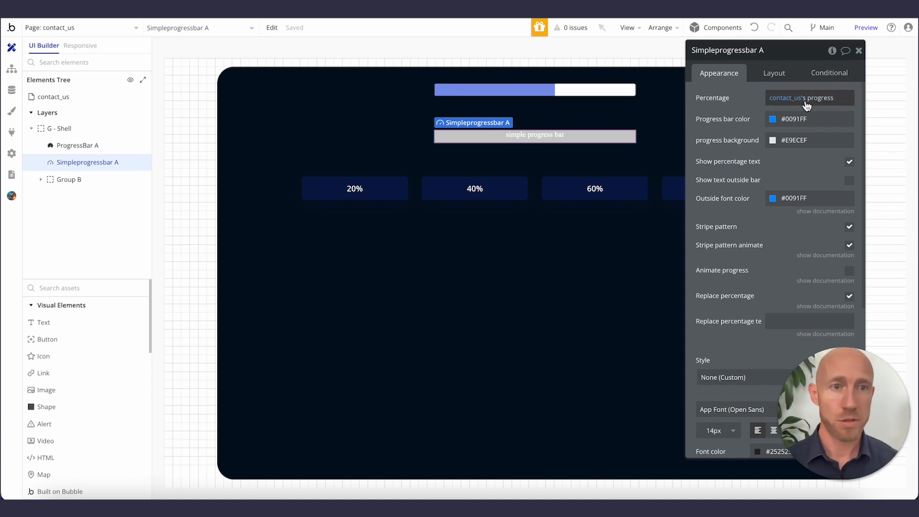
pyautogui.moveTo(771, 260)
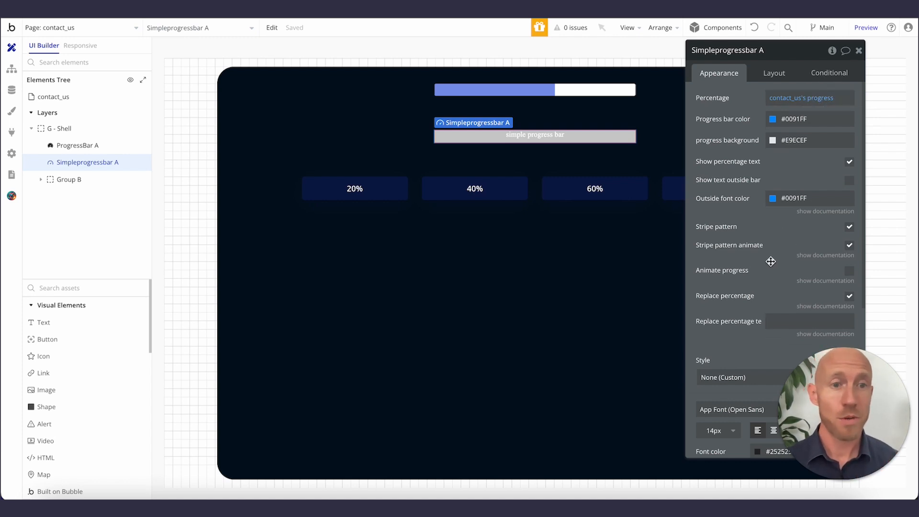
pyautogui.moveTo(771, 222)
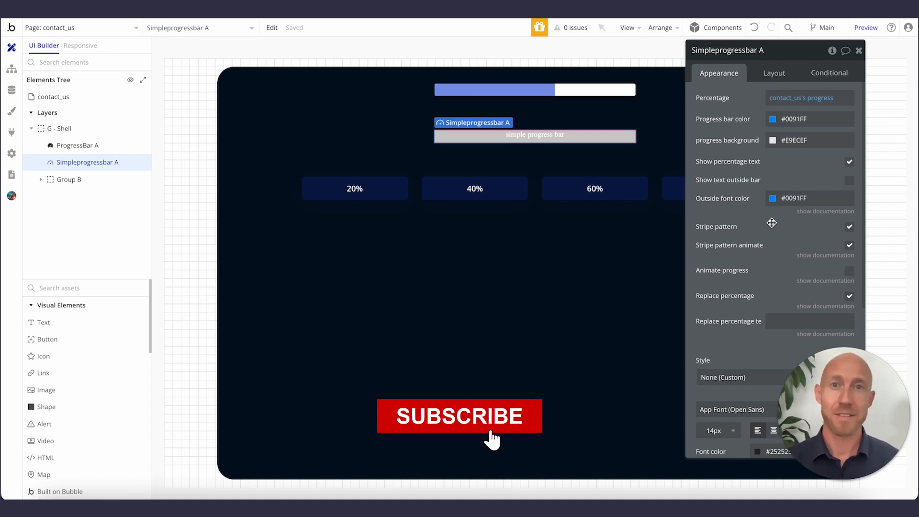
# Enable 'Stripe pattern animate' on Simpleprogressbar A's Appearance settings.
pyautogui.click(460, 416)
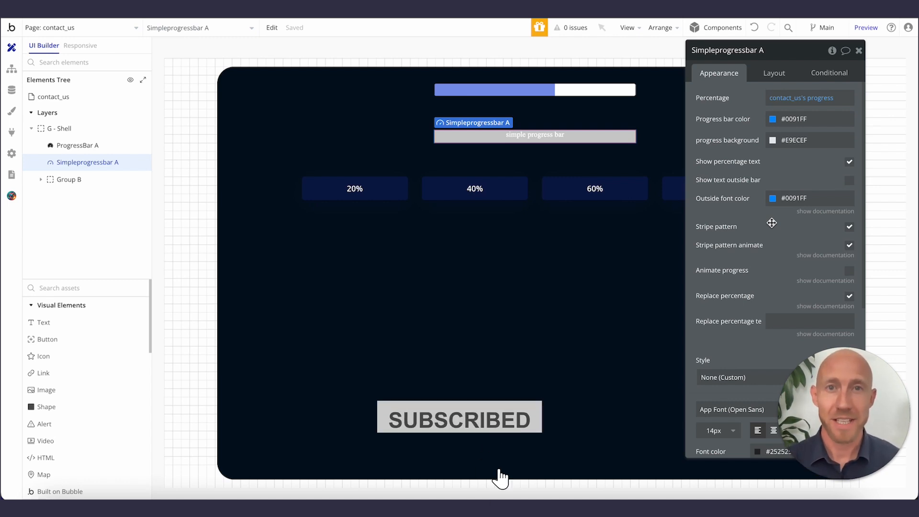